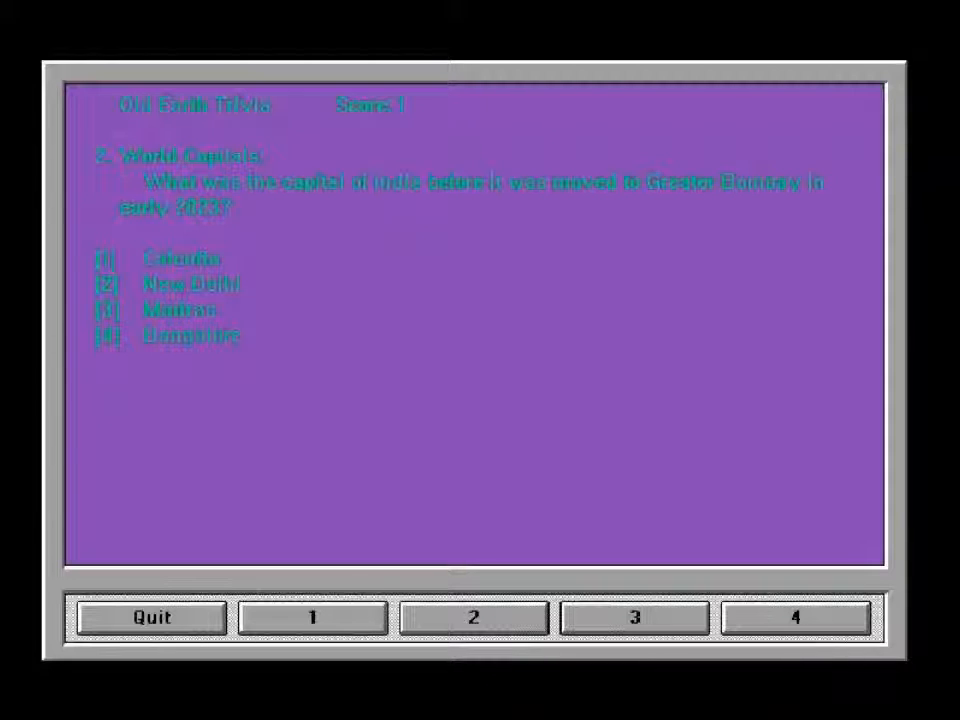
Answer New Delhi for India's former capital, then answer the tactical nuclear weapons question
{"action": "left_click", "coordinate": [471, 616]}
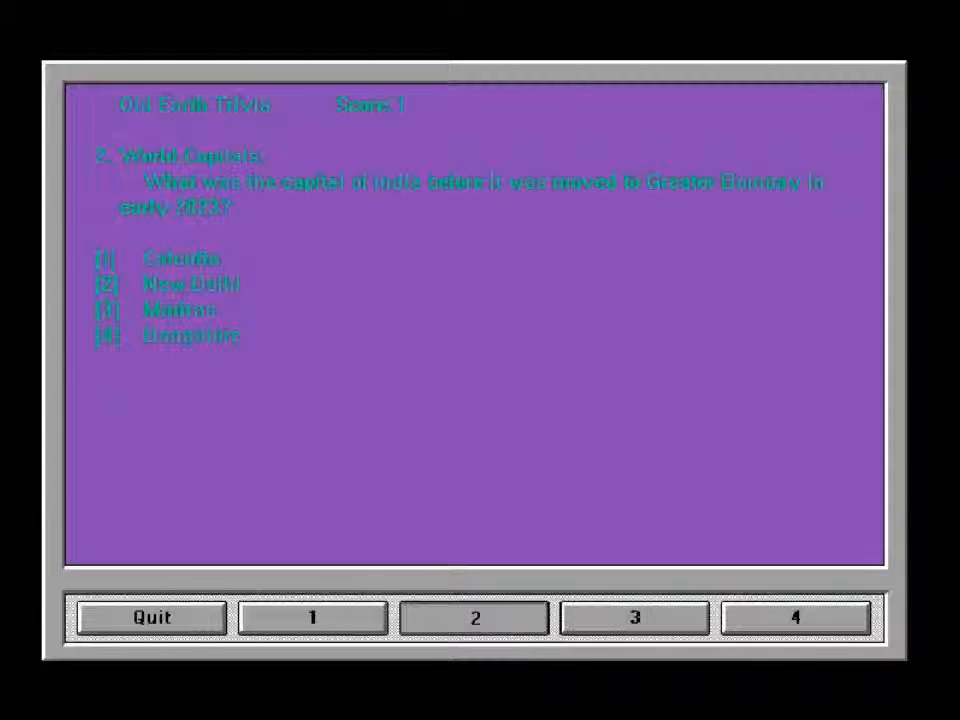
{"action": "left_click", "coordinate": [472, 617]}
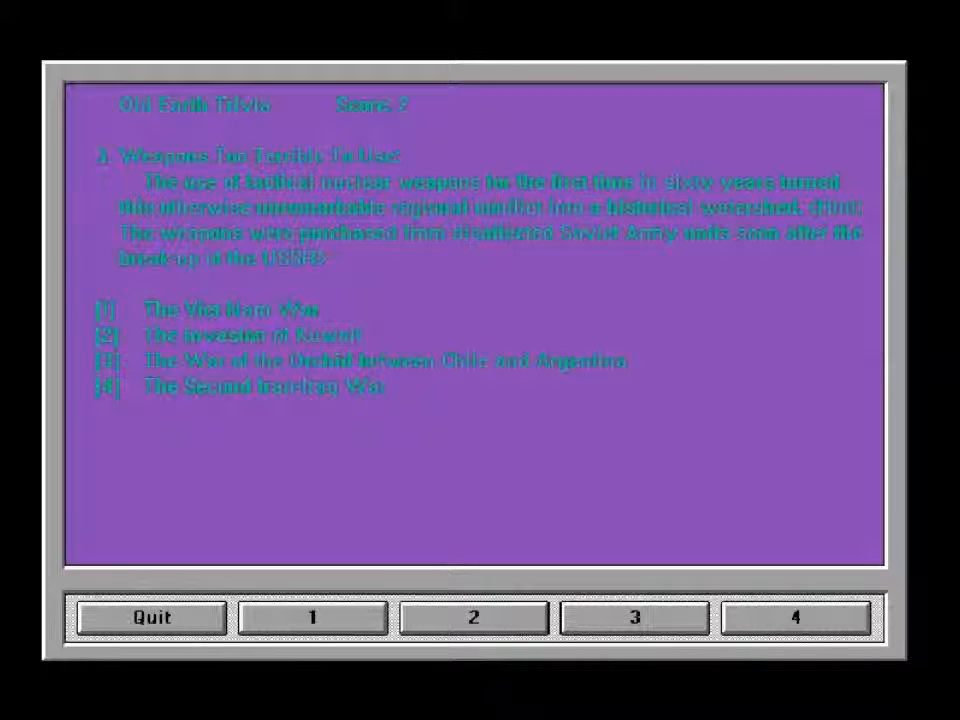
{"action": "left_click", "coordinate": [473, 616]}
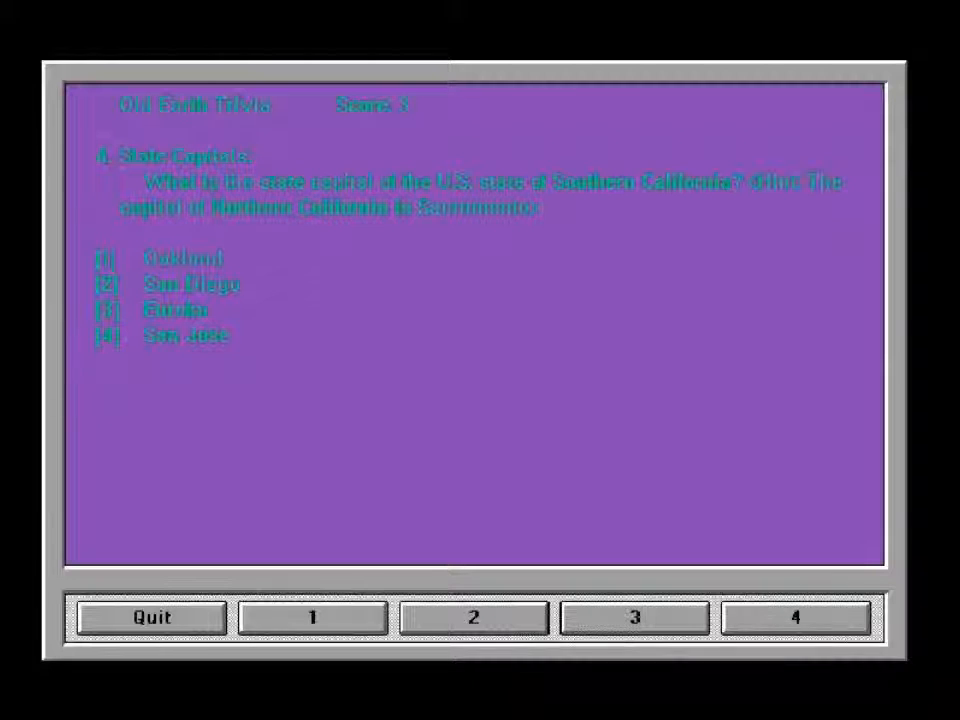
Answer the Southern California state capital question
{"action": "left_click", "coordinate": [472, 617]}
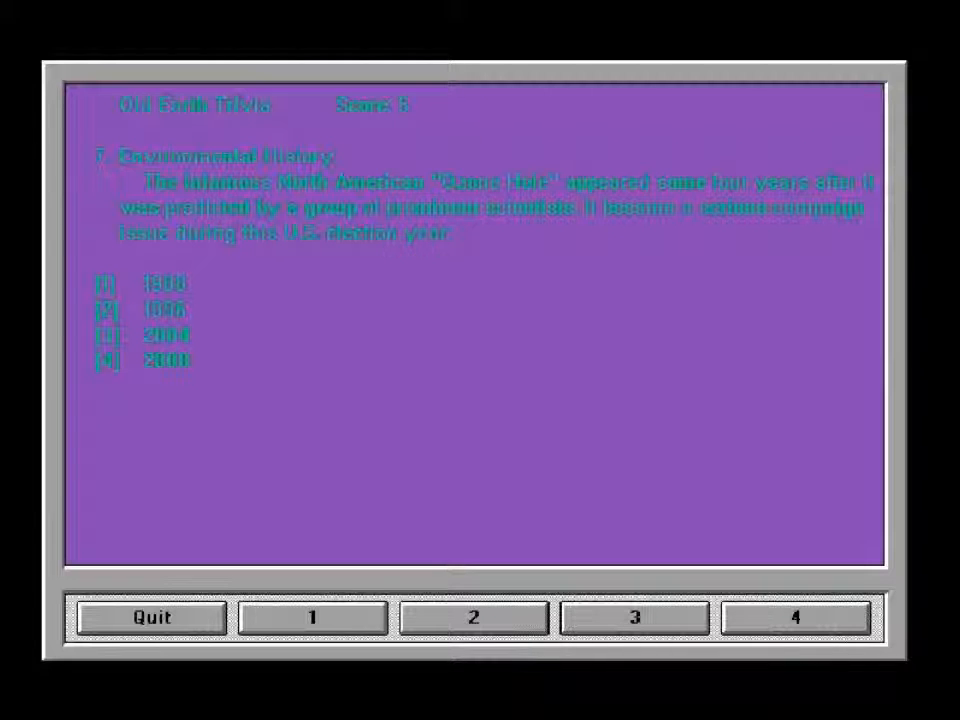
Answer the Ozone Hole year, last Soviet leader (Gorbachev) and UK war (Argentina) questions
{"action": "left_click", "coordinate": [473, 617]}
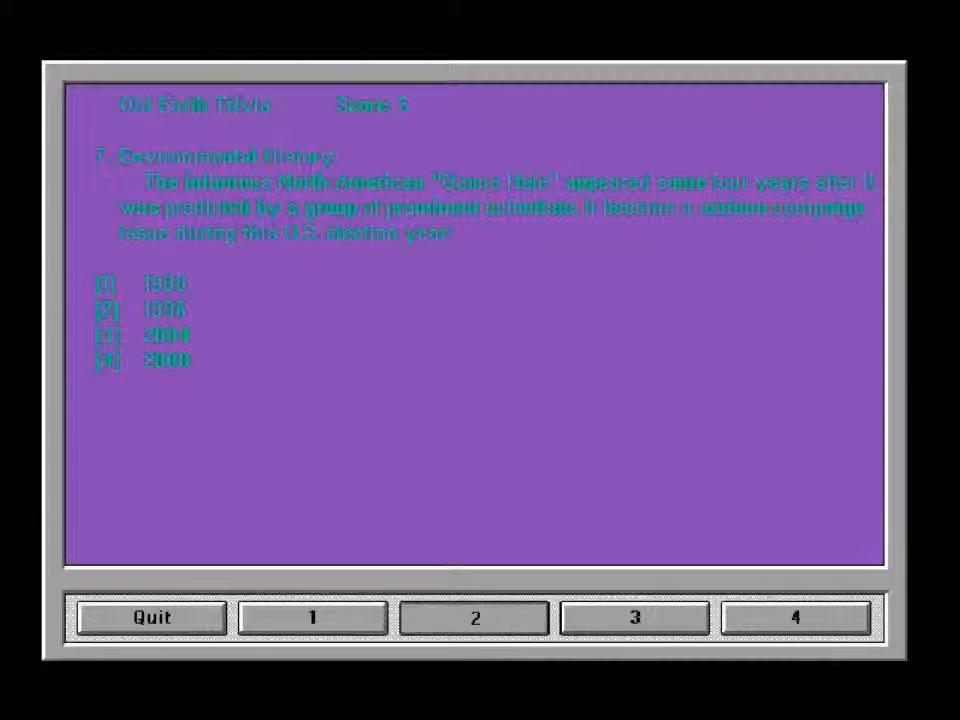
{"action": "left_click", "coordinate": [472, 616]}
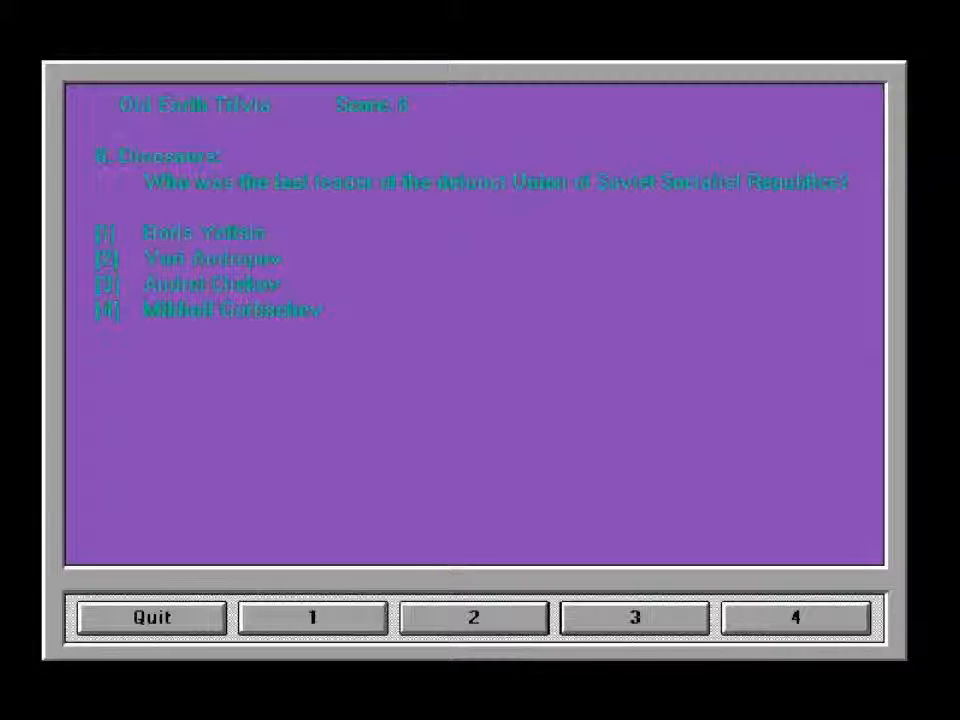
{"action": "left_click", "coordinate": [793, 617]}
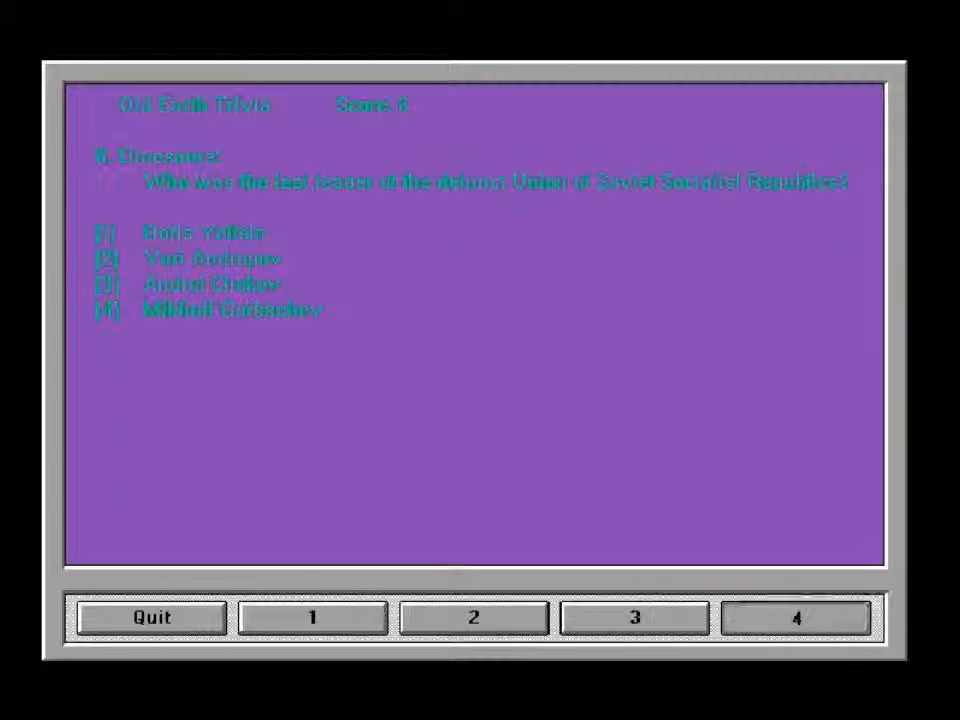
{"action": "left_click", "coordinate": [794, 616]}
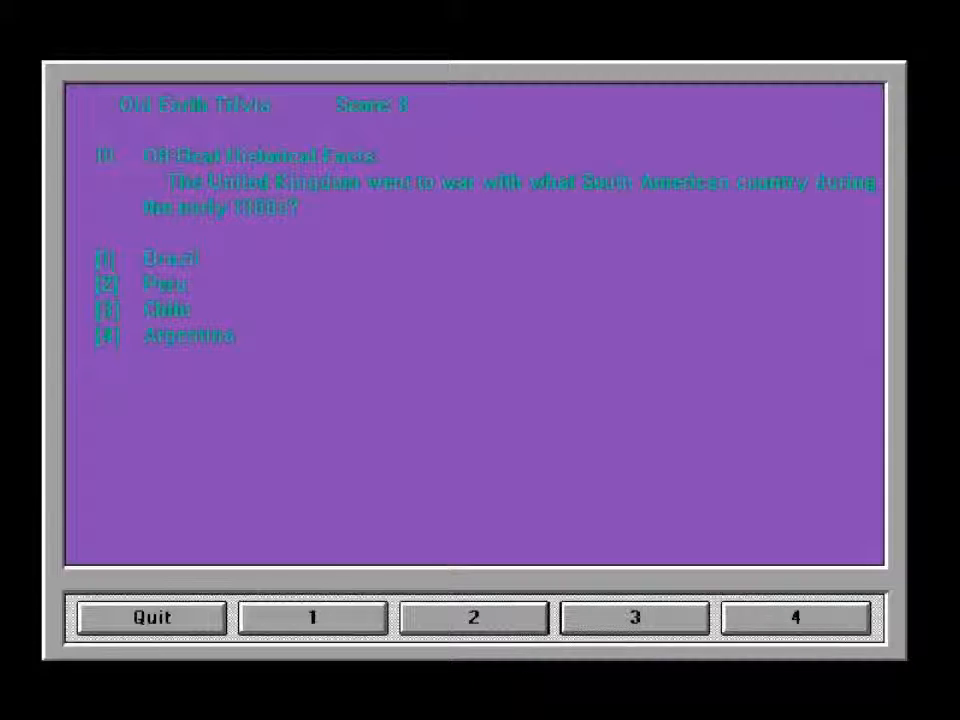
{"action": "left_click", "coordinate": [793, 616]}
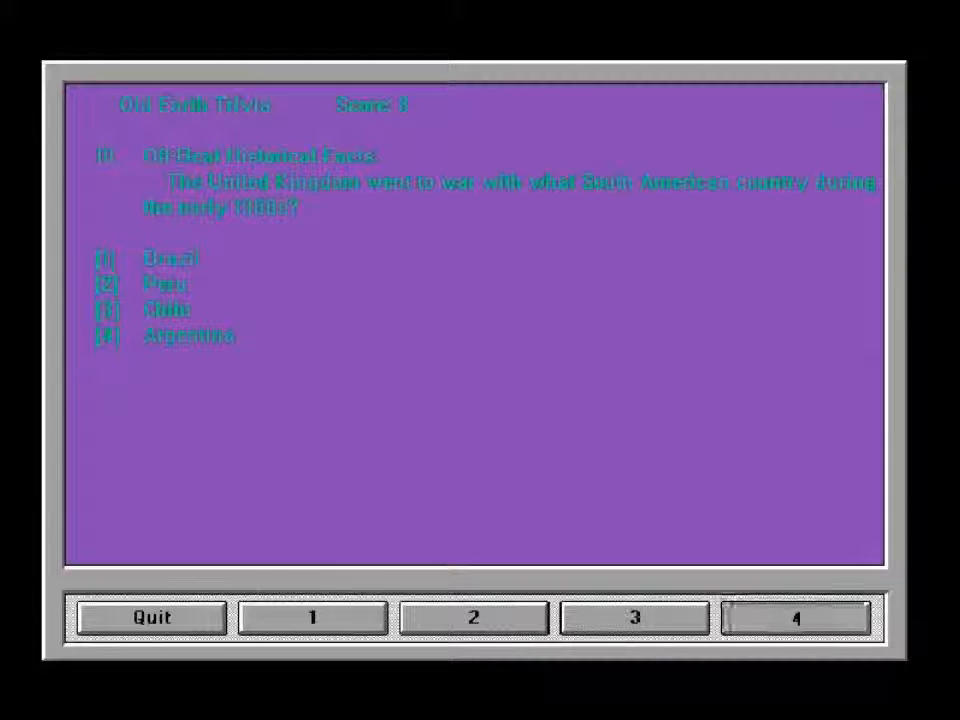
{"action": "left_click", "coordinate": [795, 616]}
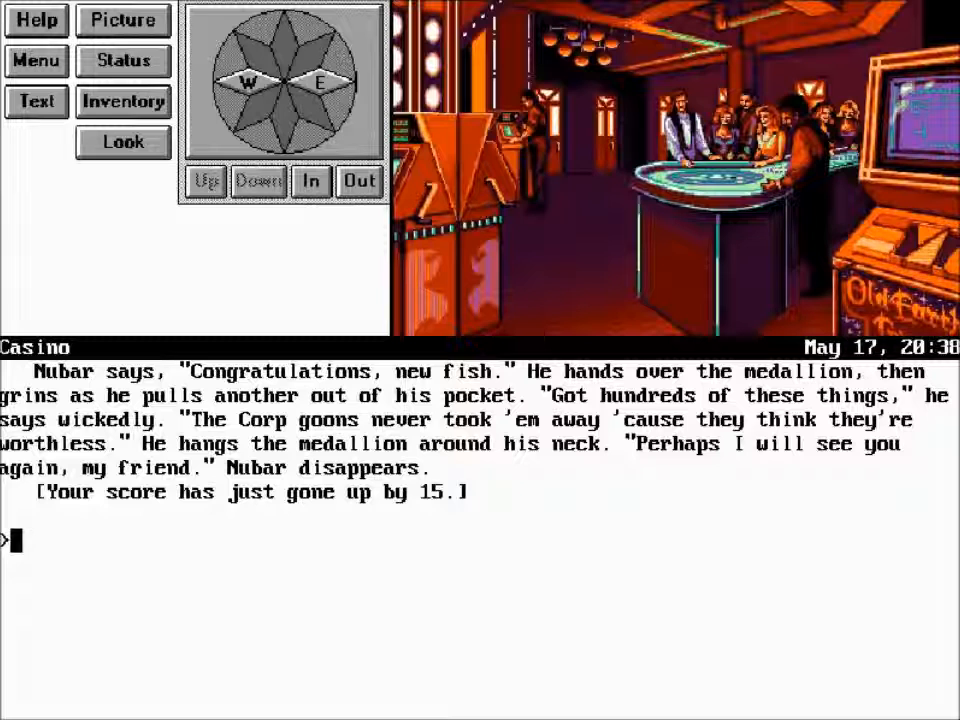
Restore the saved game 'episode 3' using the restore command
{"action": "type", "text": "restore"}
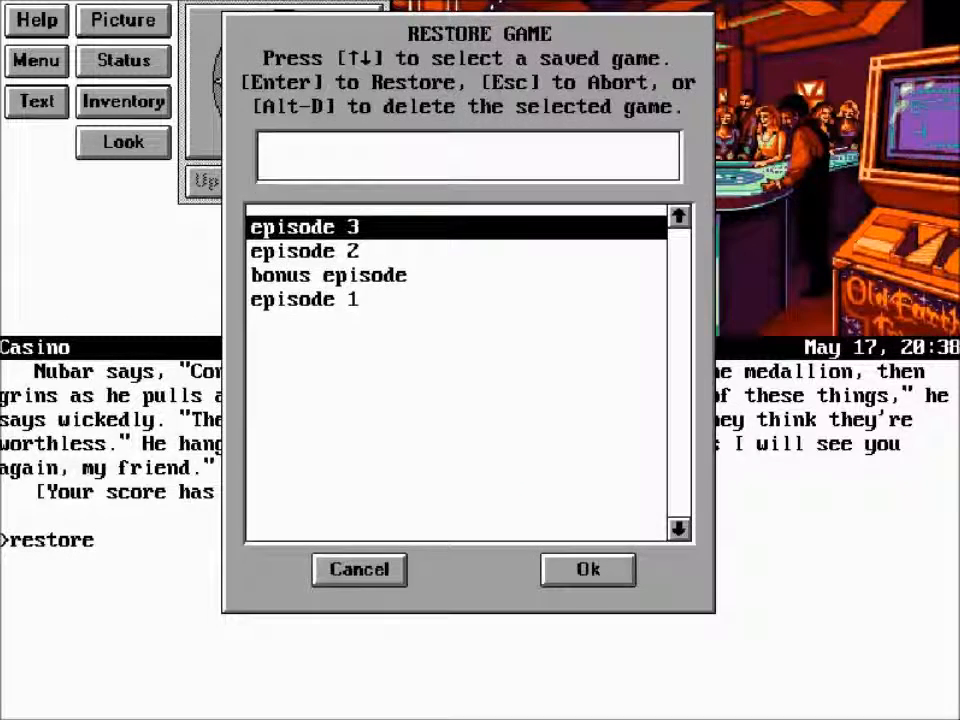
{"action": "left_click", "coordinate": [587, 569]}
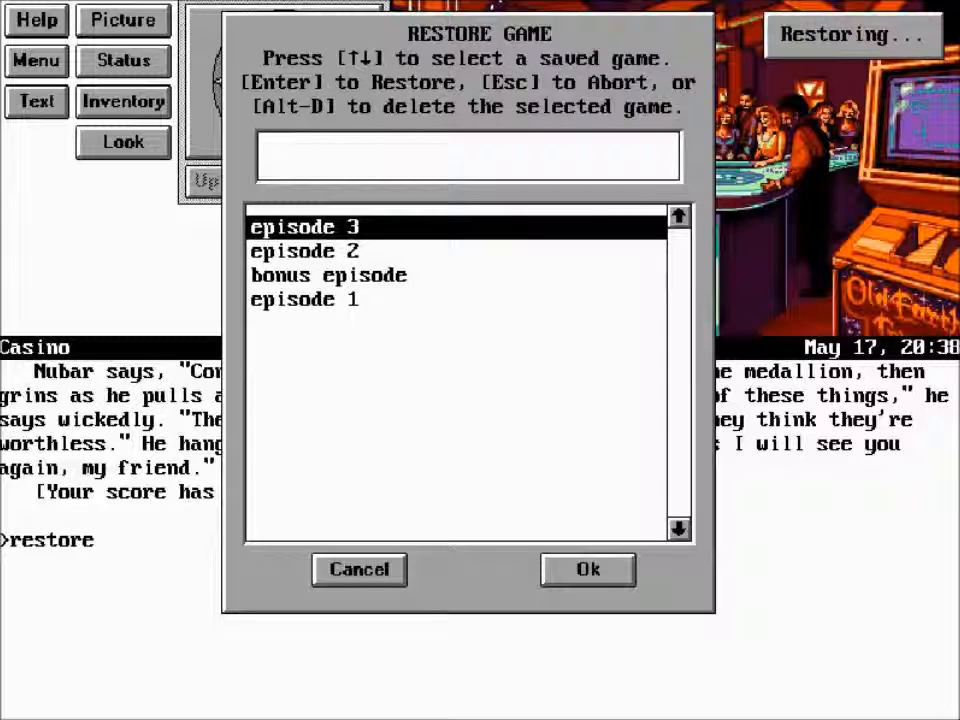
{"action": "left_click", "coordinate": [587, 570]}
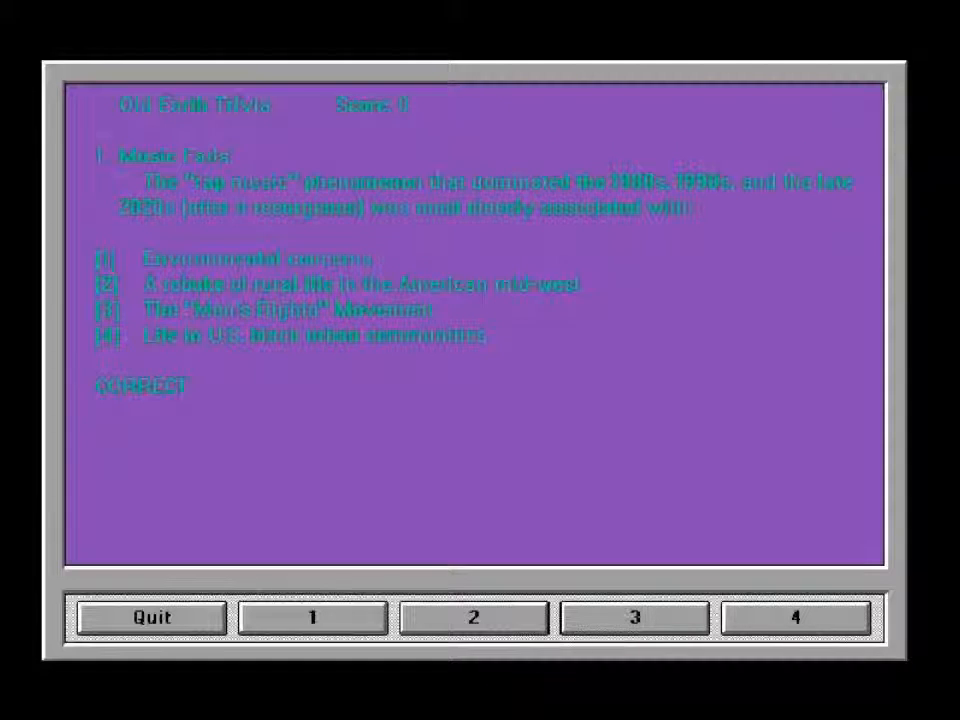
Continue past the correct answer toward question 3, Music Facts Part II
{"action": "left_click", "coordinate": [793, 616]}
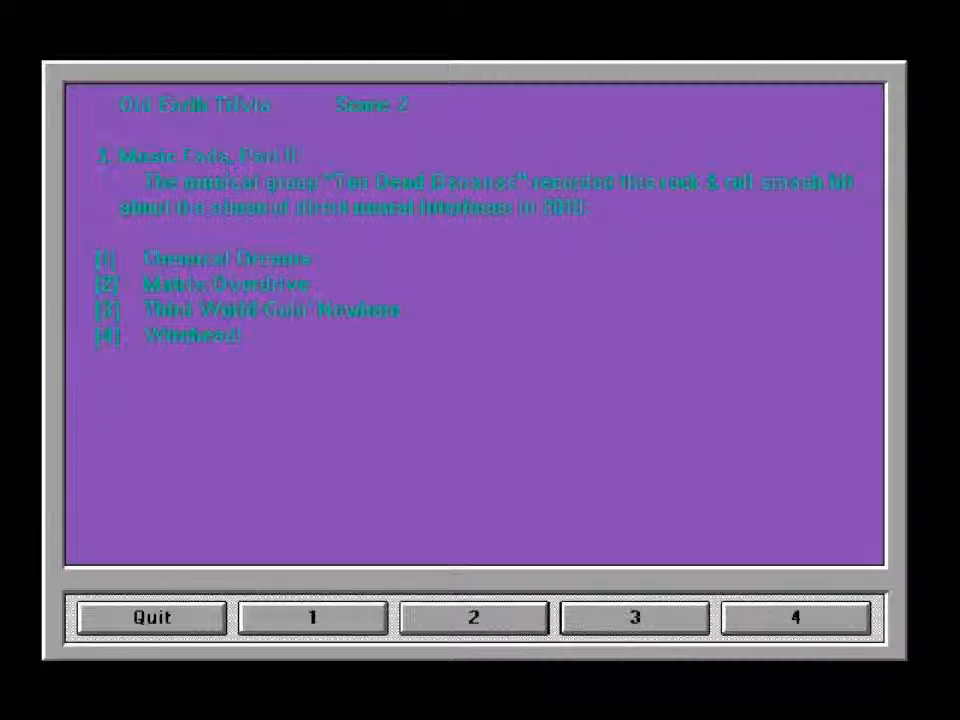
{"action": "left_click", "coordinate": [796, 616]}
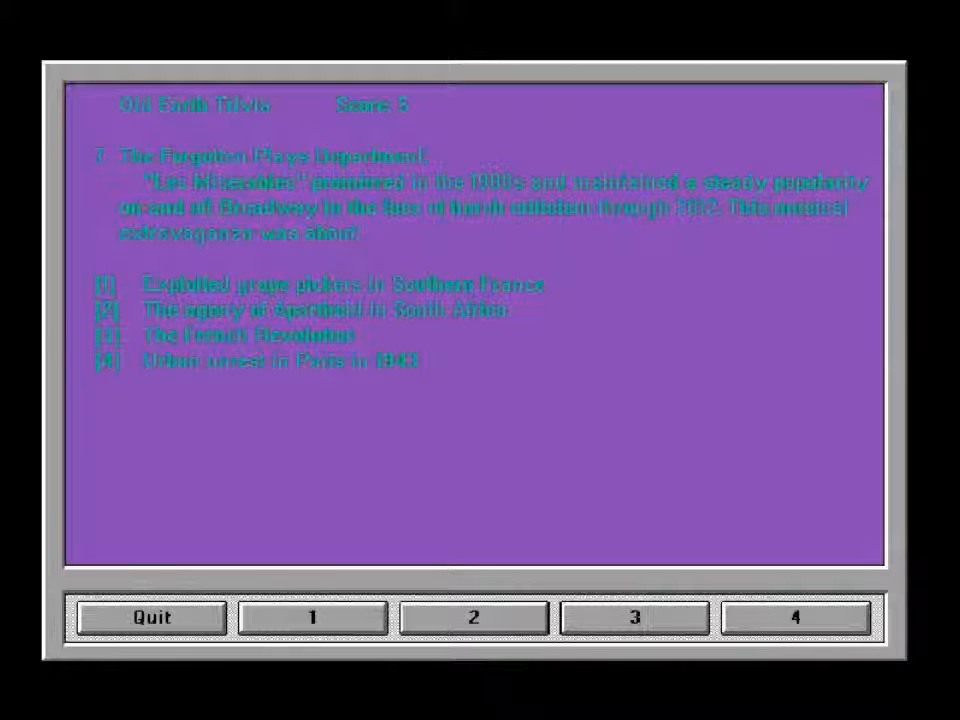
Answer the Les Misérables question
{"action": "left_click", "coordinate": [634, 616]}
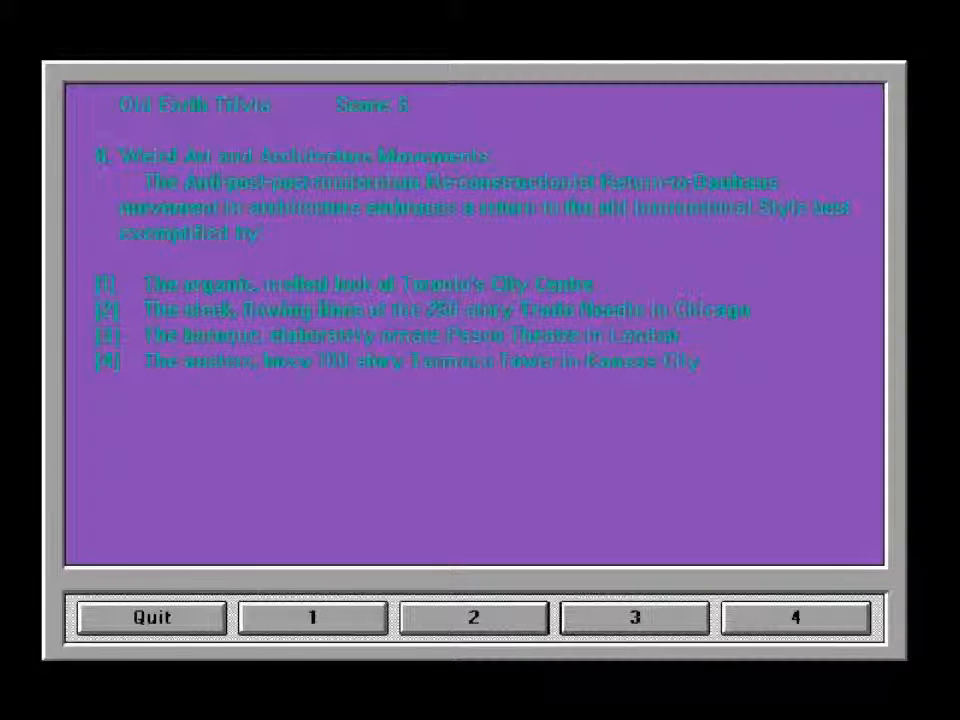
Answer the weird art and architecture movements question
{"action": "left_click", "coordinate": [632, 616]}
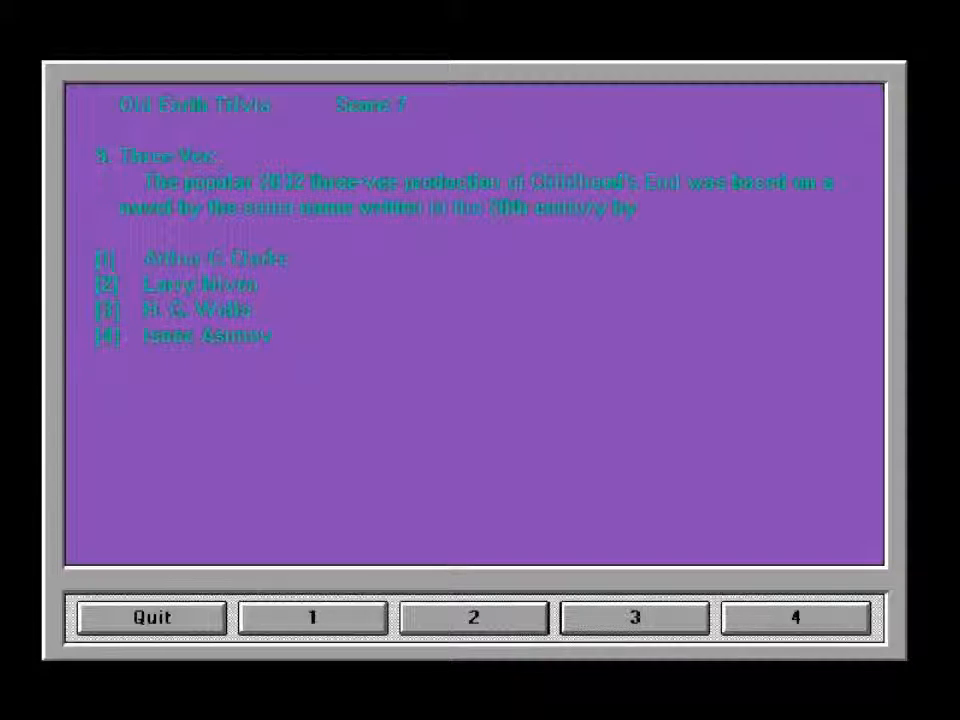
Correctly answer the three-vee novel author question and continue past the result
{"action": "left_click", "coordinate": [311, 616]}
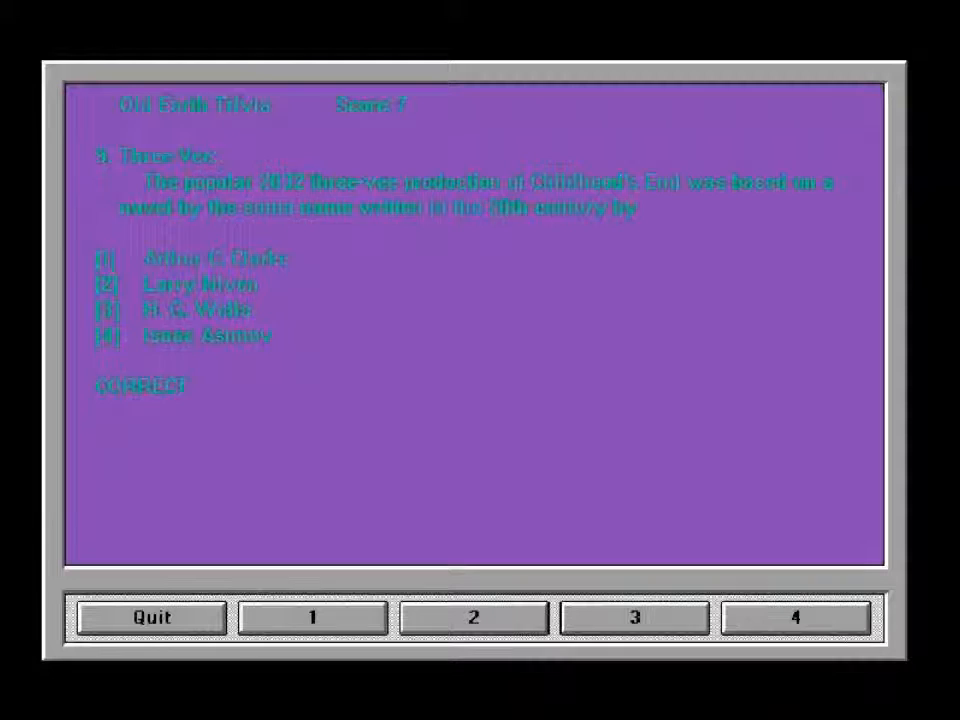
{"action": "left_click", "coordinate": [311, 616]}
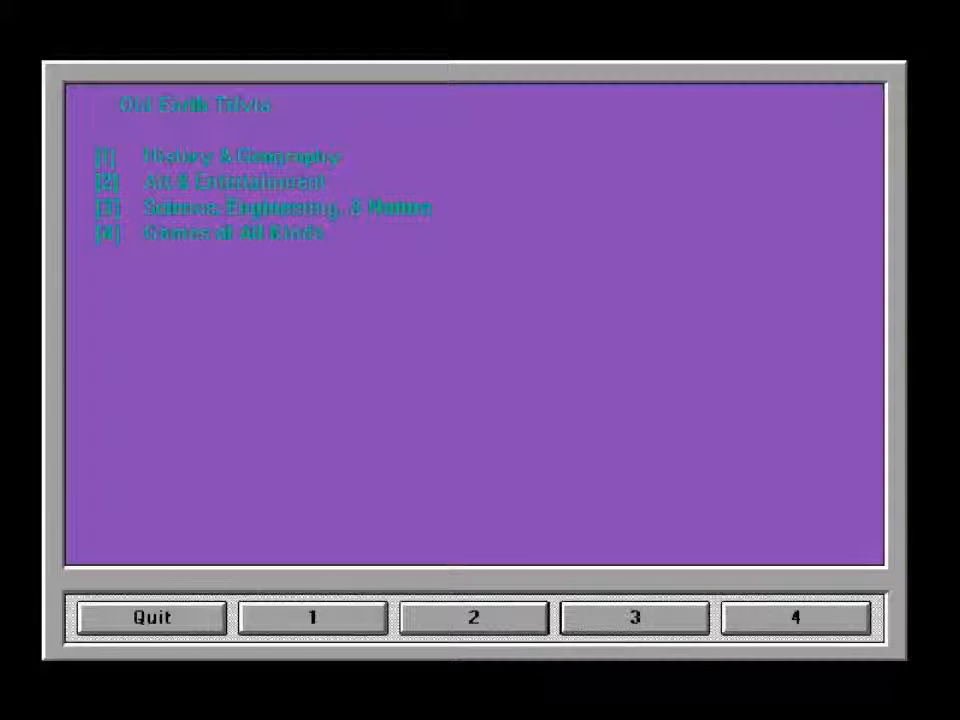
Start a category round and answer the NASA project, ozone layer and dinosaur extinction questions
{"action": "left_click", "coordinate": [310, 616]}
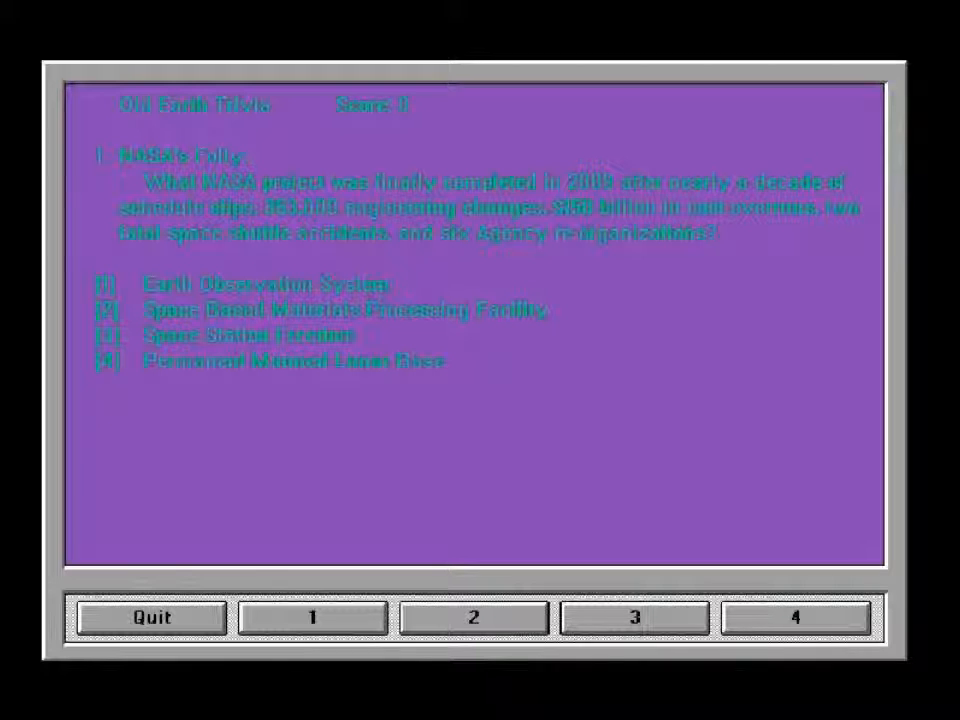
{"action": "left_click", "coordinate": [633, 616]}
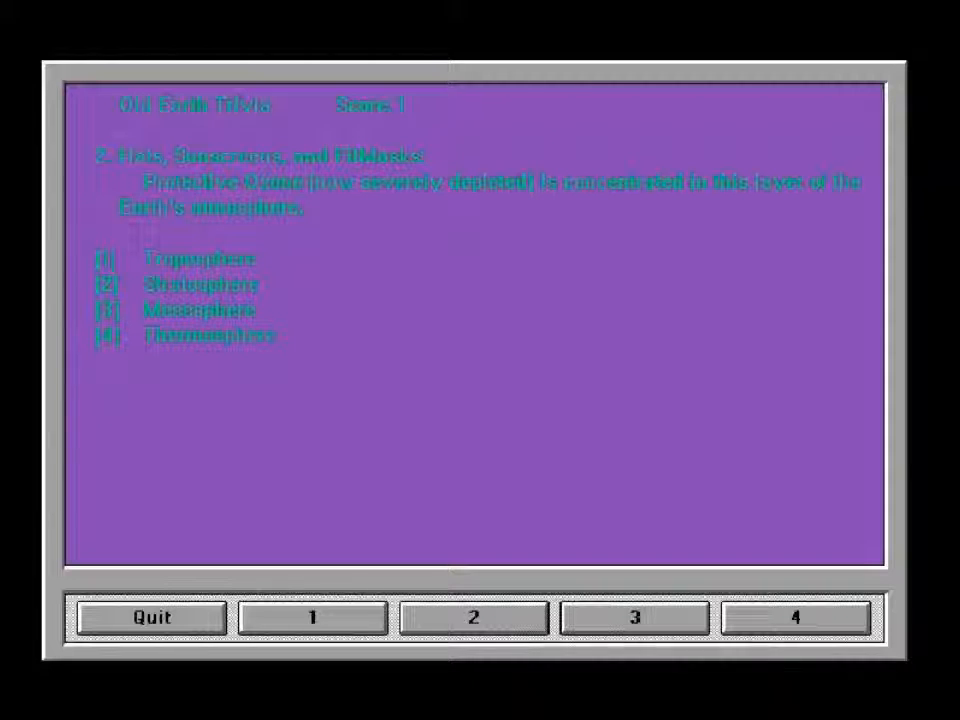
{"action": "left_click", "coordinate": [470, 616]}
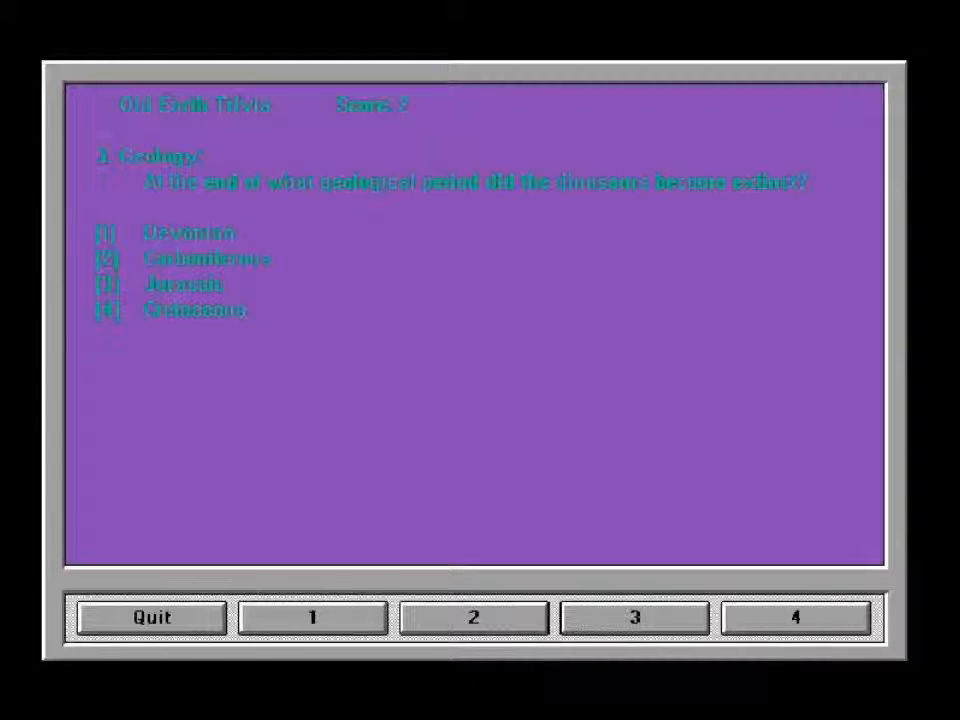
{"action": "left_click", "coordinate": [795, 616]}
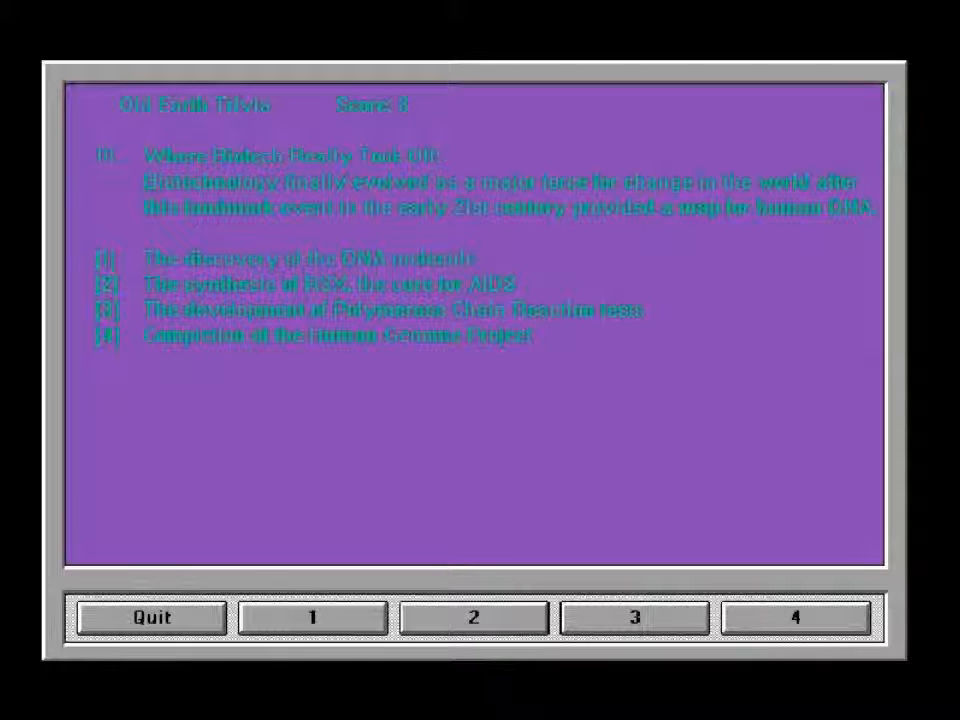
Answer the final biotech question to end the round, then begin typing 'rest'
{"action": "left_click", "coordinate": [791, 617]}
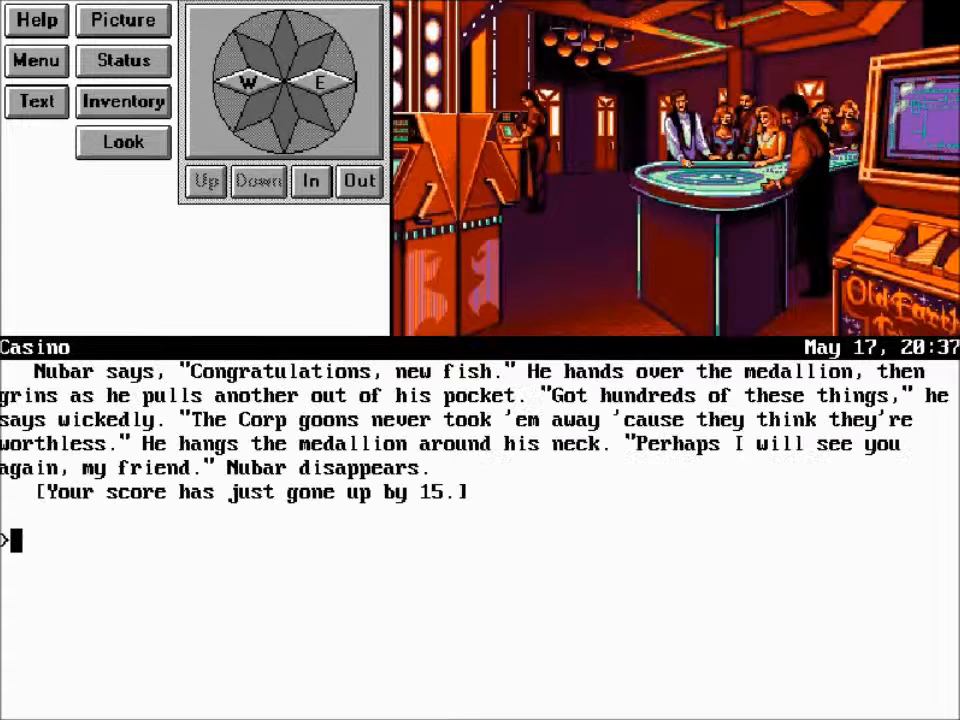
{"action": "type", "text": "rest"}
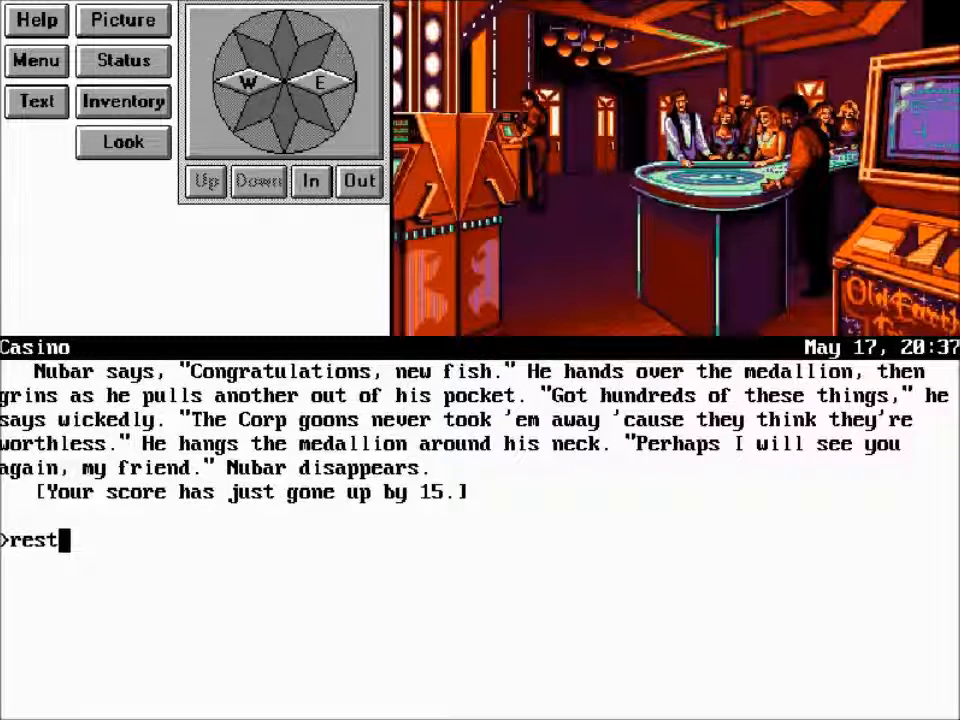
Restore the 'episode 3' saved game to return to the Casino
{"action": "type", "text": "restore"}
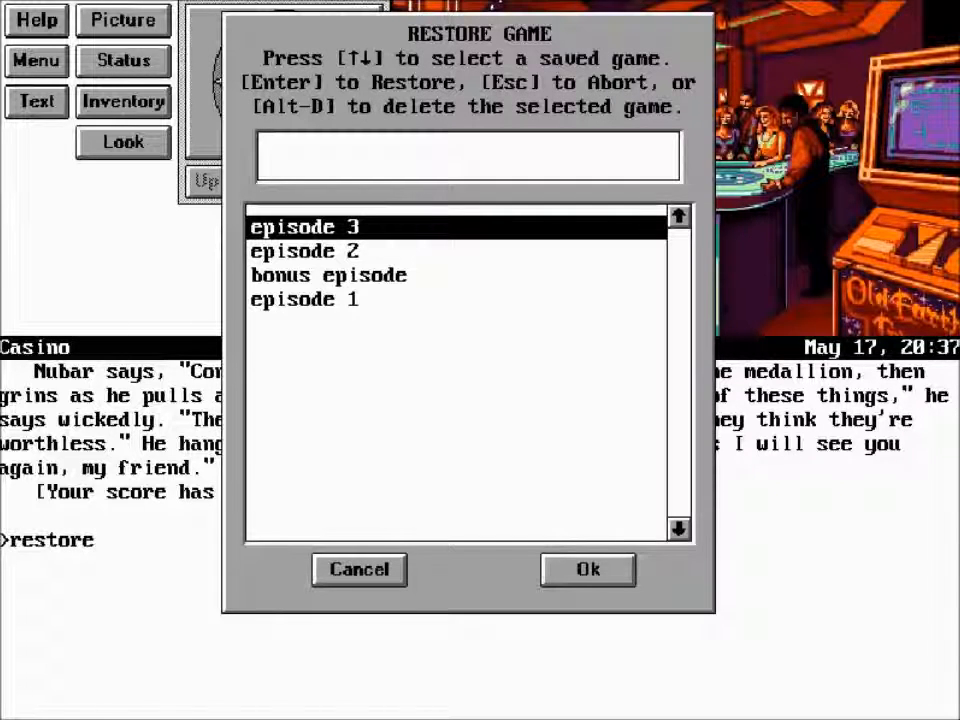
{"action": "left_click", "coordinate": [588, 569]}
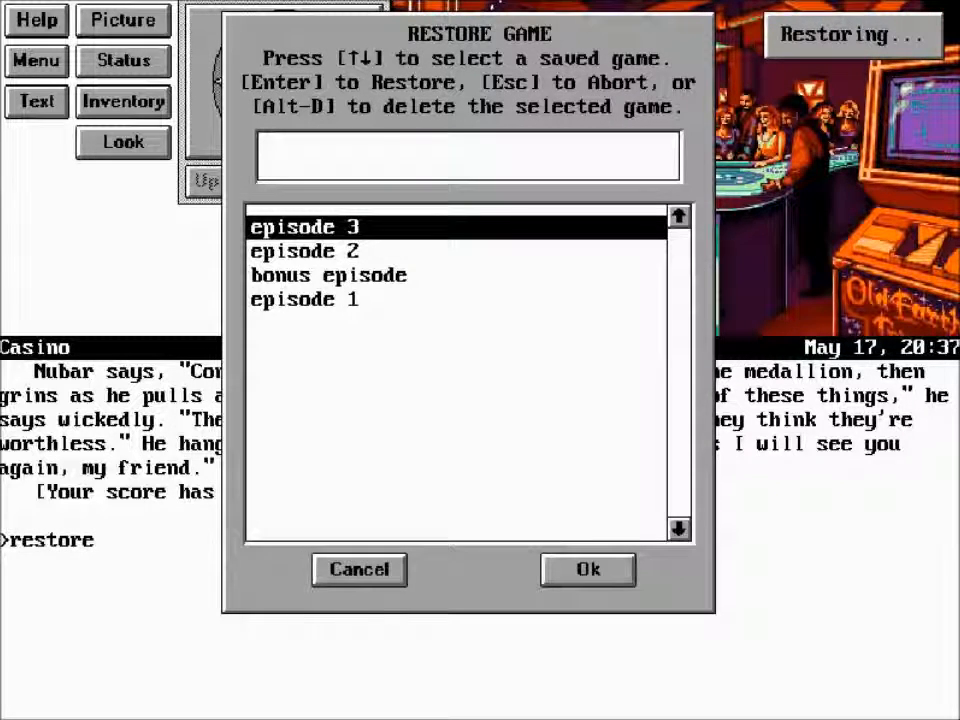
{"action": "left_click", "coordinate": [587, 569]}
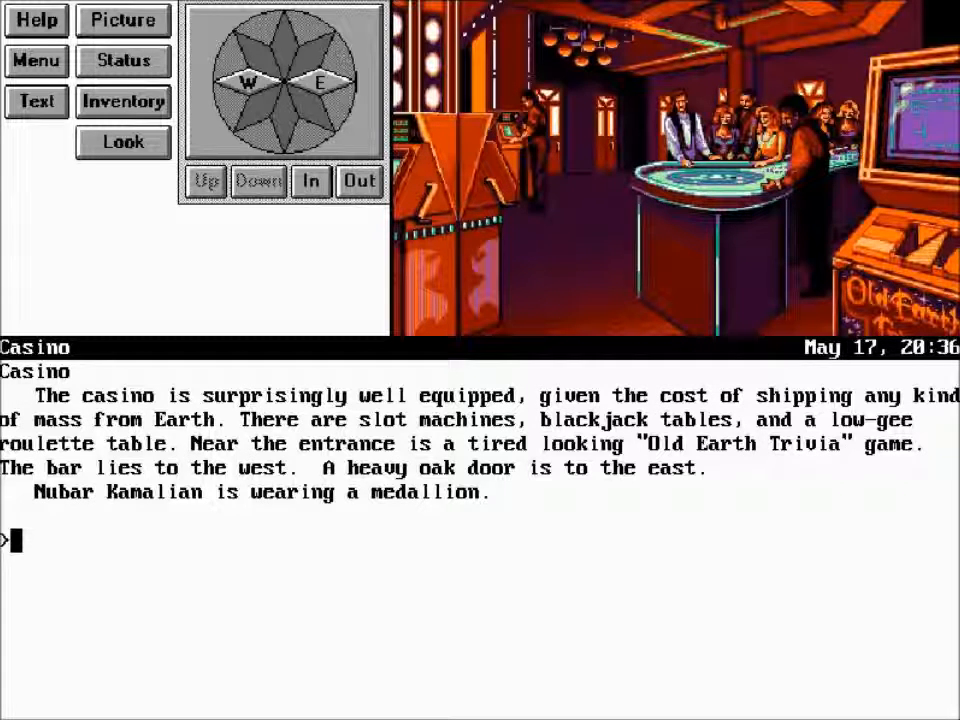
Start a games-category trivia round, answer question 2 with choice 2, and advance
{"action": "type", "text": "pla"}
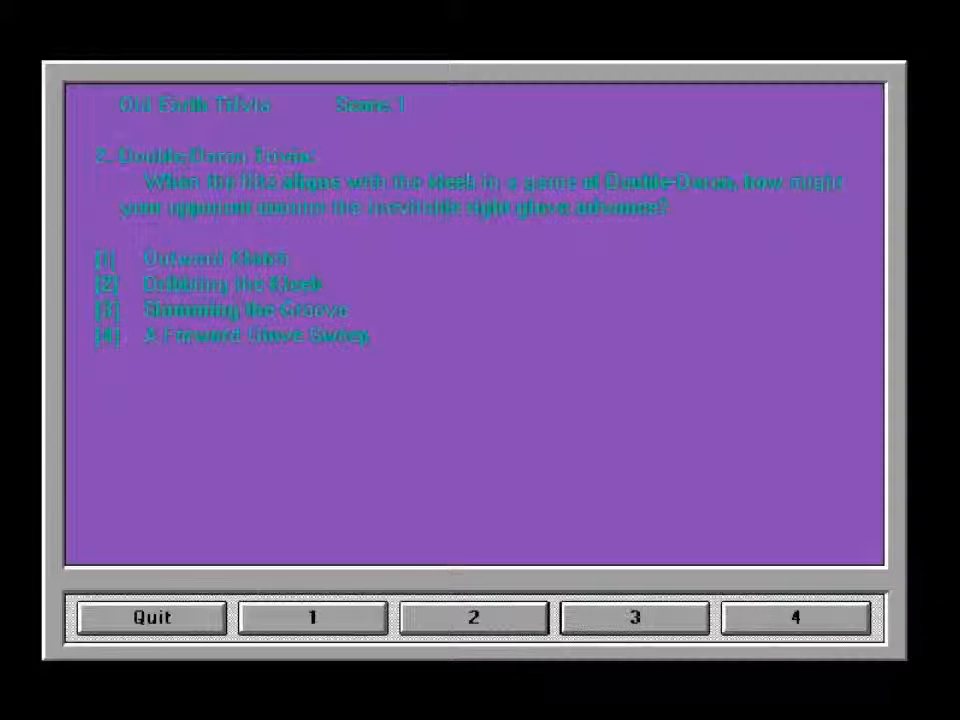
{"action": "left_click", "coordinate": [471, 616]}
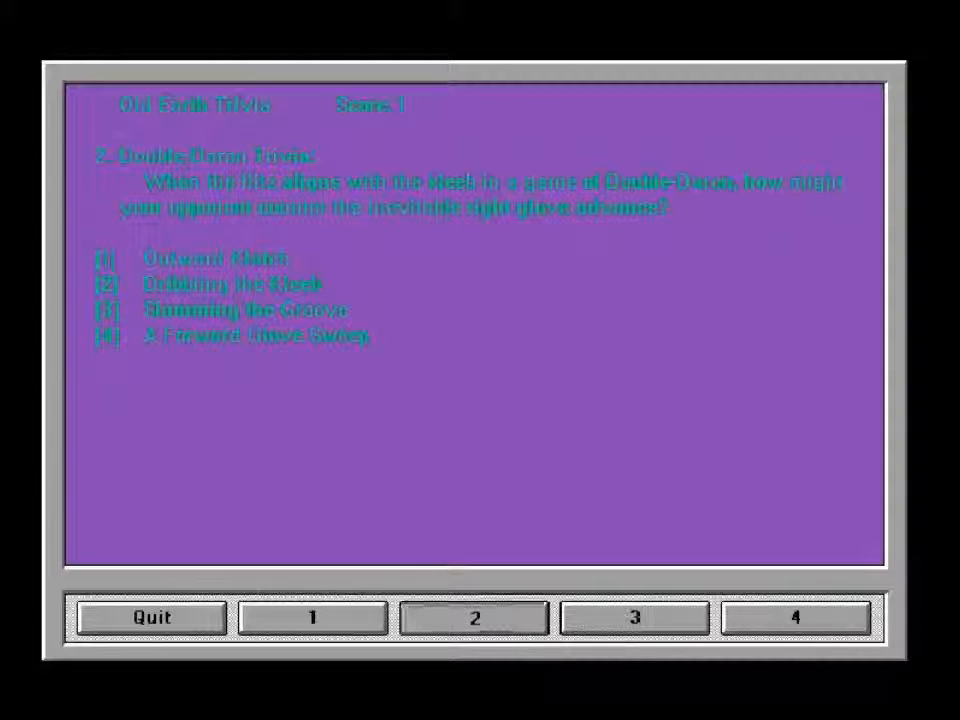
{"action": "left_click", "coordinate": [473, 616]}
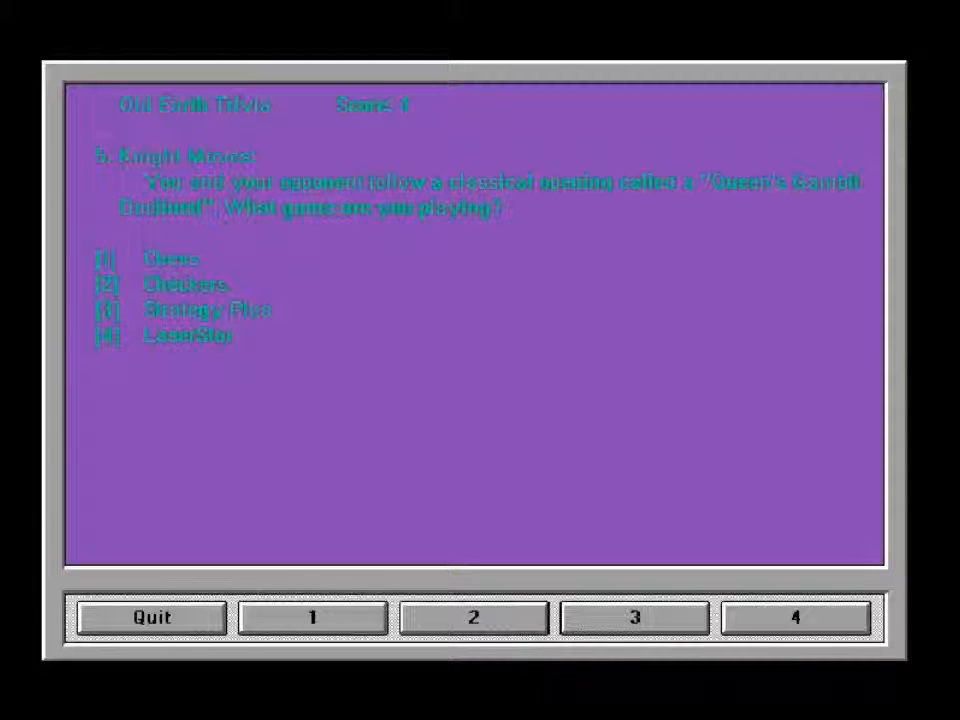
Answer the Queen's Gambit question with choice 1, Chess
{"action": "left_click", "coordinate": [310, 616]}
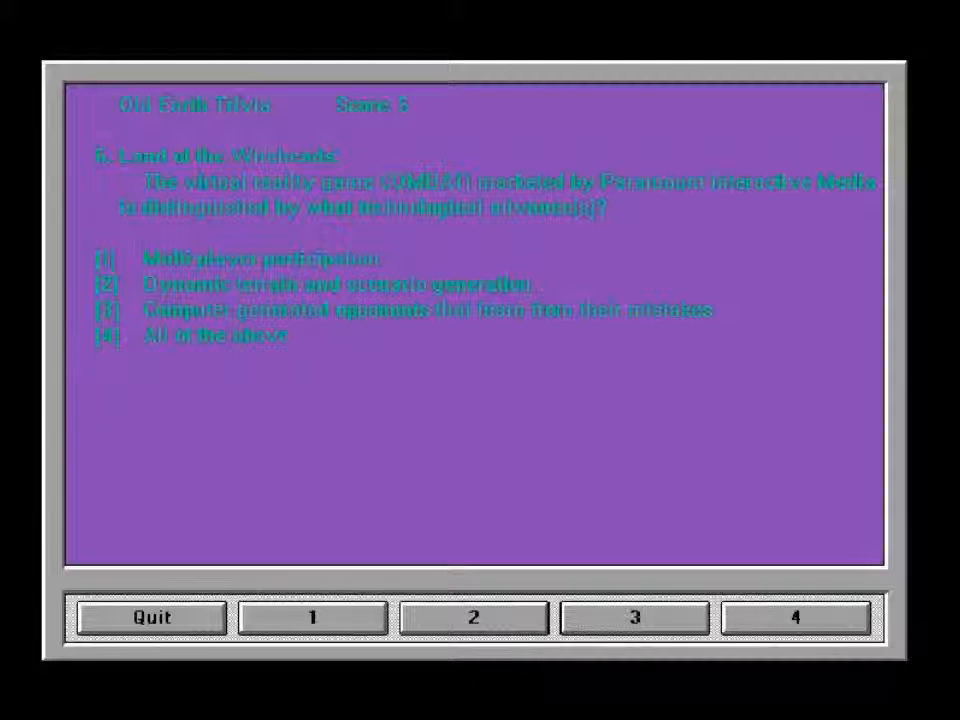
Answer the virtual-reality game question, then the baseball question with choice 2
{"action": "left_click", "coordinate": [793, 616]}
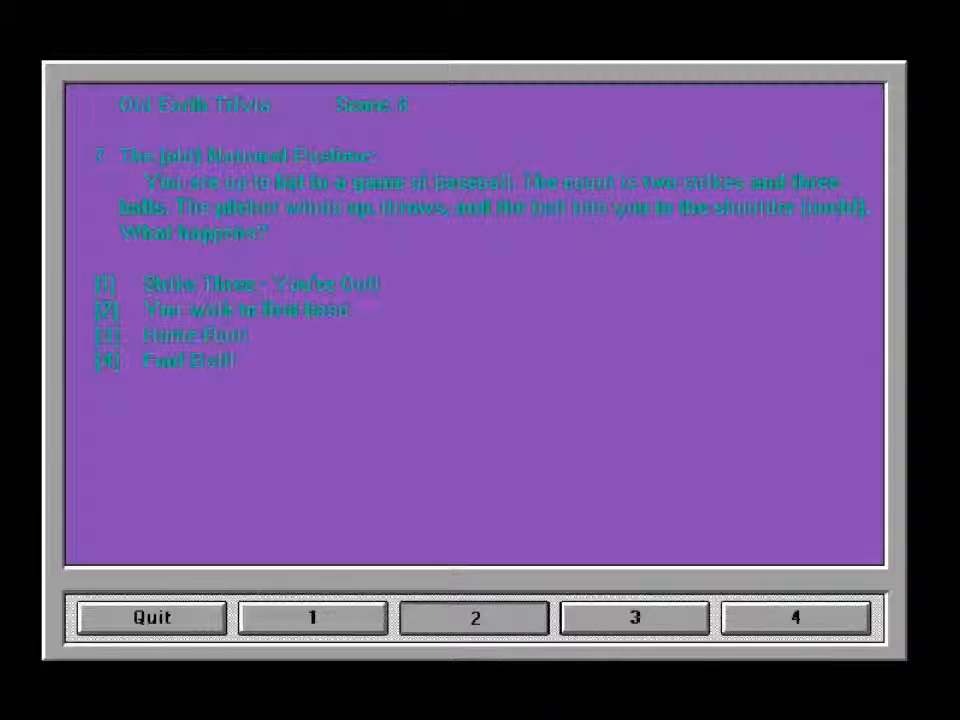
{"action": "left_click", "coordinate": [472, 616]}
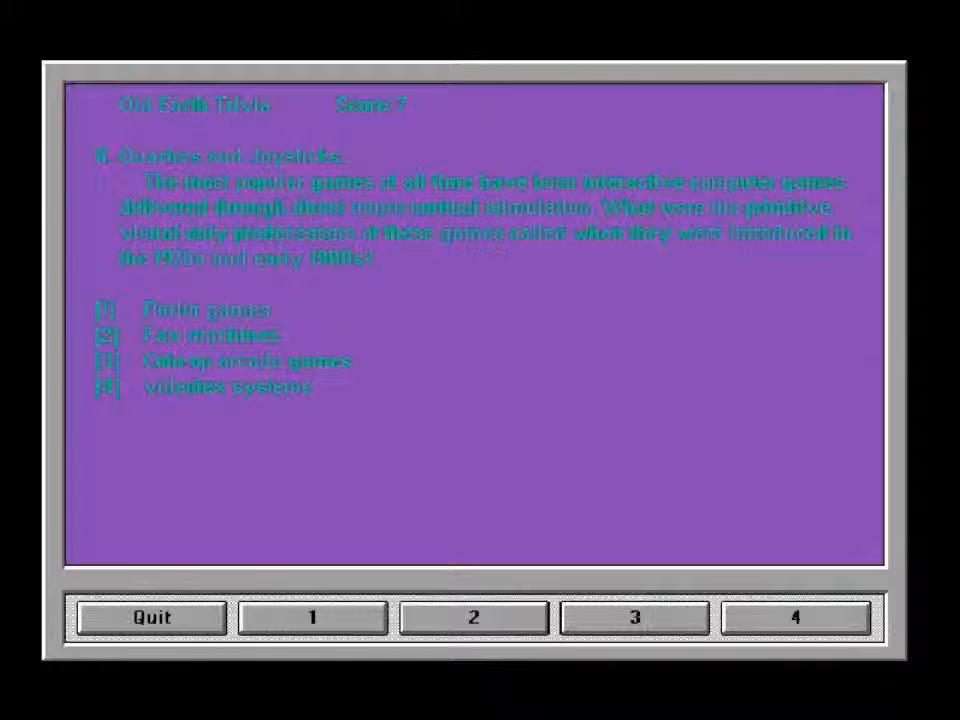
Answer the arcade-era games question correctly and continue to question 9
{"action": "left_click", "coordinate": [633, 616]}
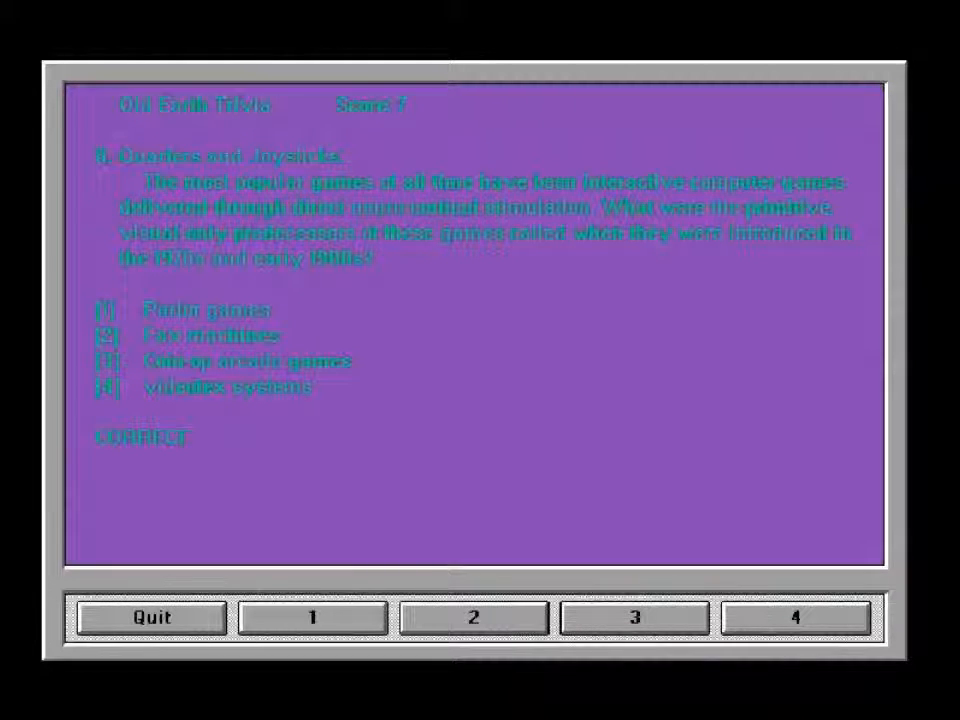
{"action": "left_click", "coordinate": [635, 617]}
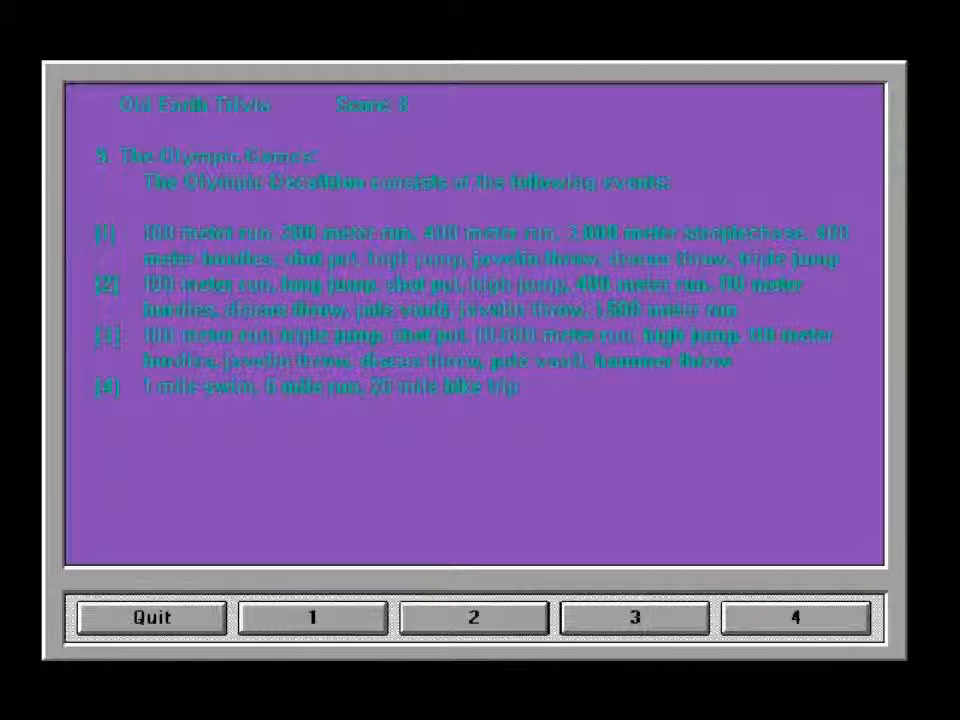
Answer the Olympic decathlon question with the correct choice
{"action": "left_click", "coordinate": [471, 616]}
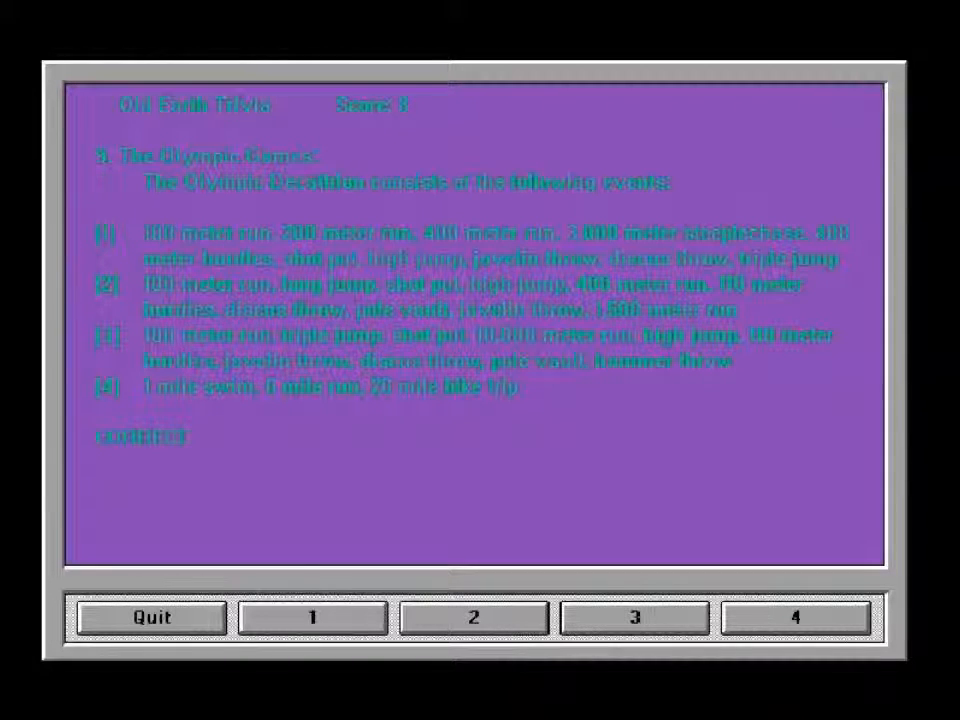